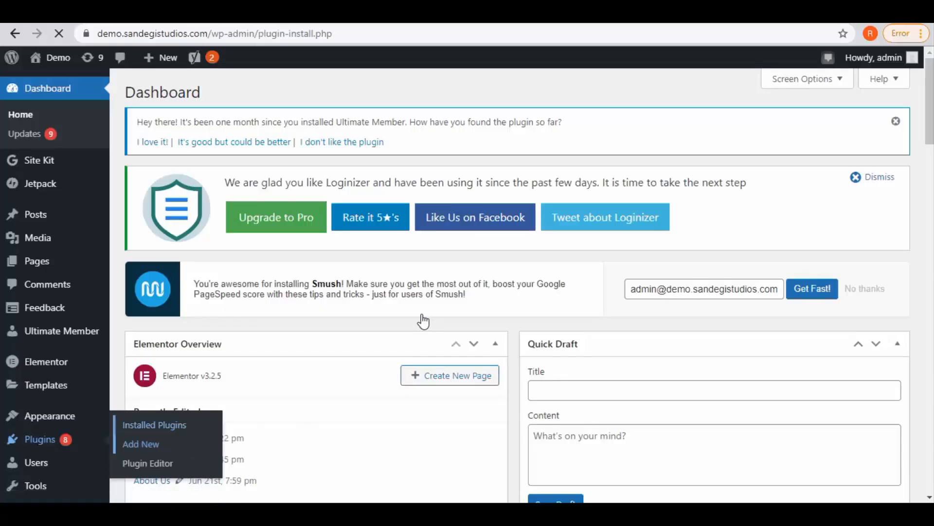
Search plugins for '2 factor' and install miniOrange's Google Authenticator plugin.
left_click(141, 443)
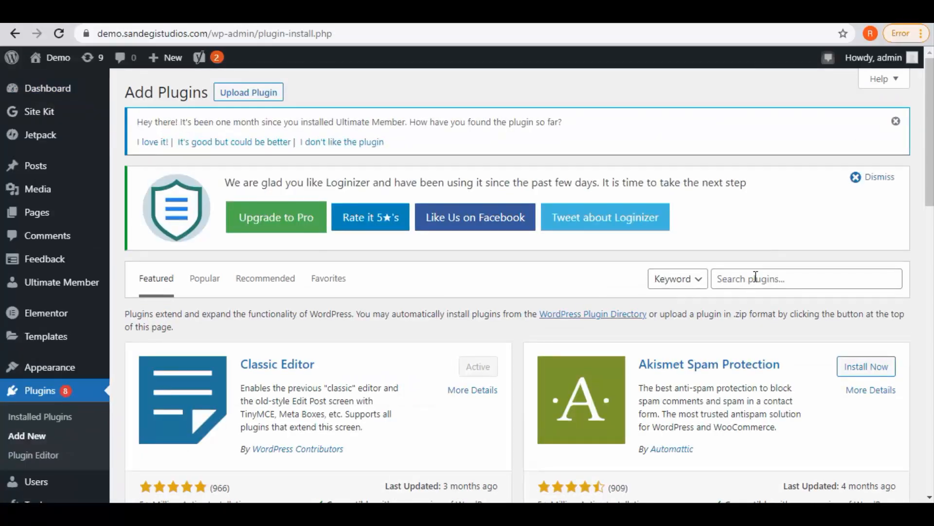
type("2 factor")
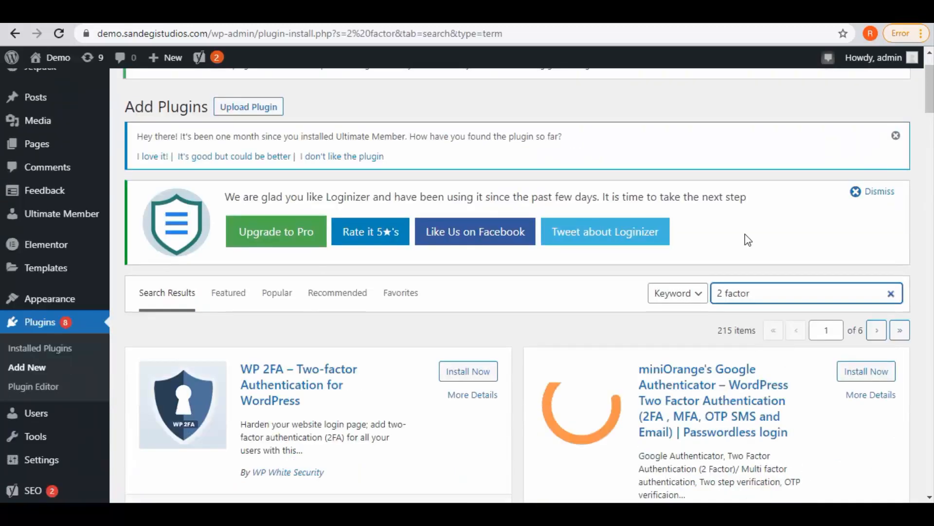
scroll("down", 3)
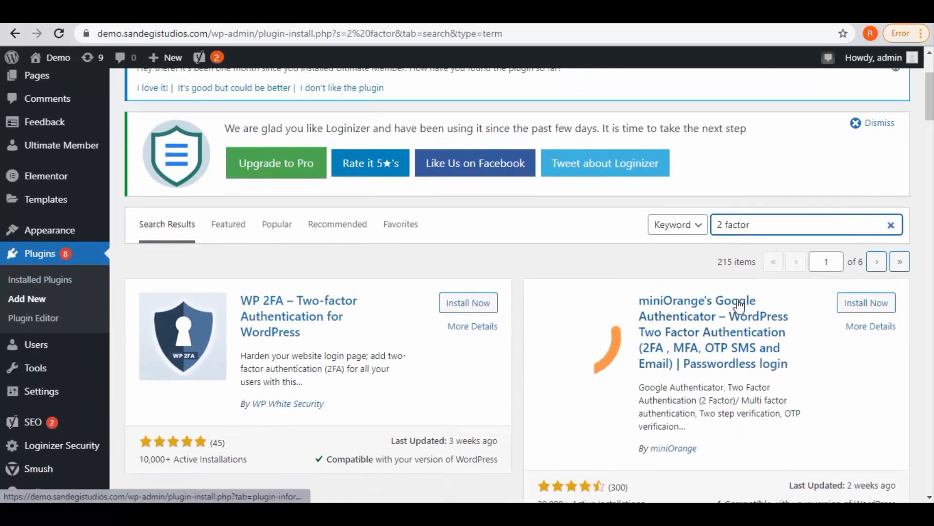
scroll("down", 3)
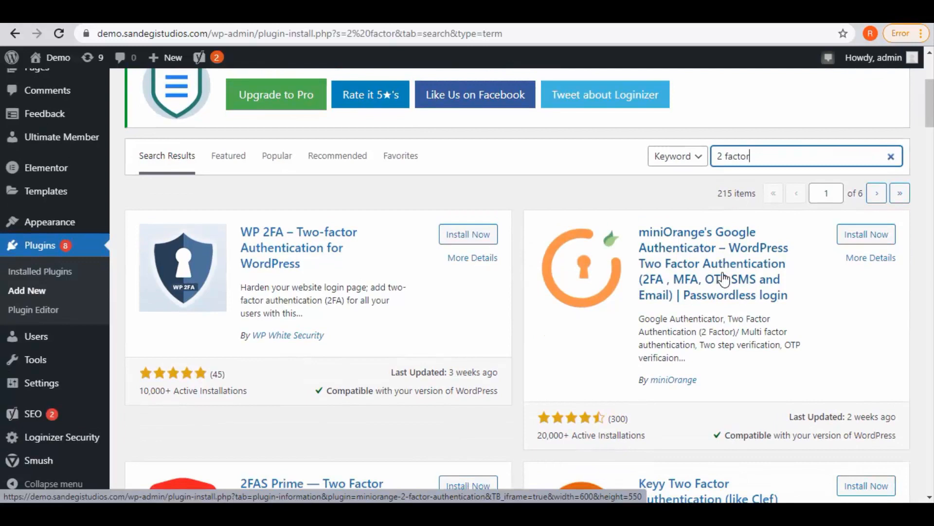
mouse_move(283, 247)
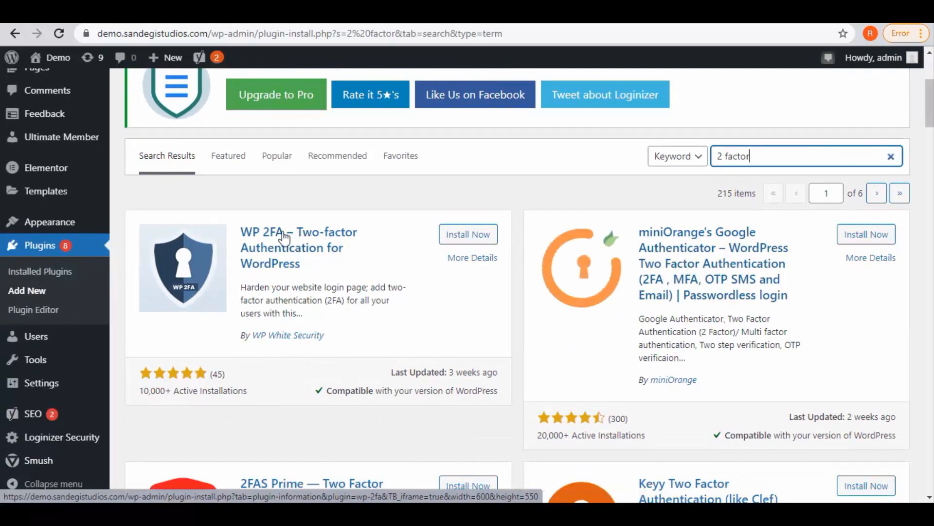
left_click(865, 233)
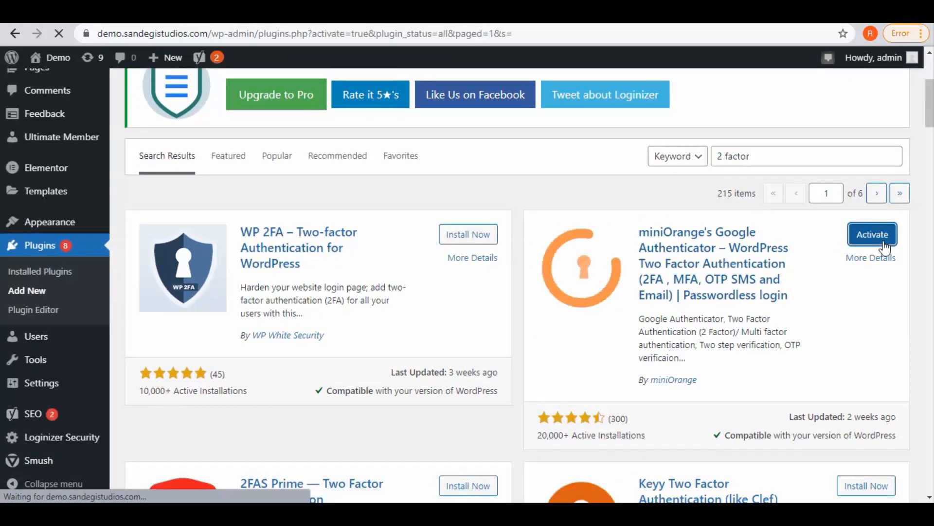
Activate the miniOrange plugin and start its two-factor setup wizard.
left_click(872, 234)
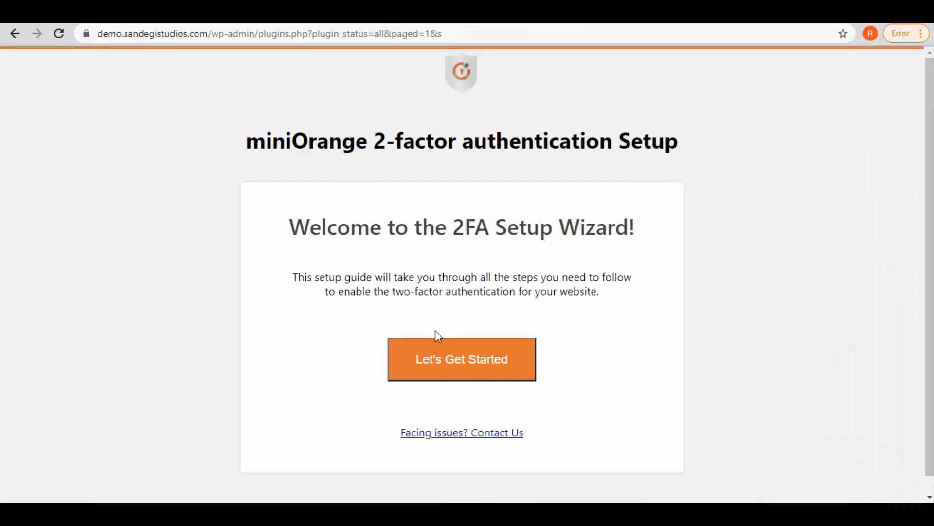
left_click(462, 358)
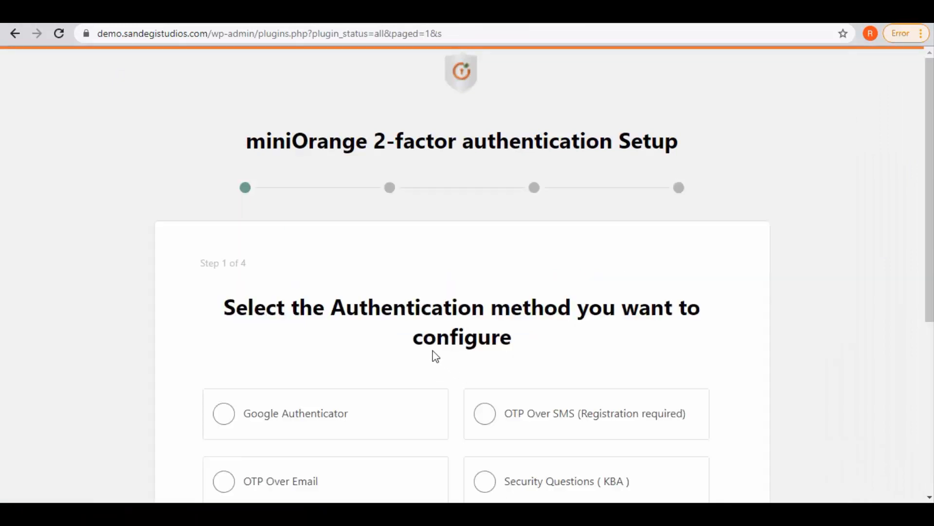
scroll("down", 3)
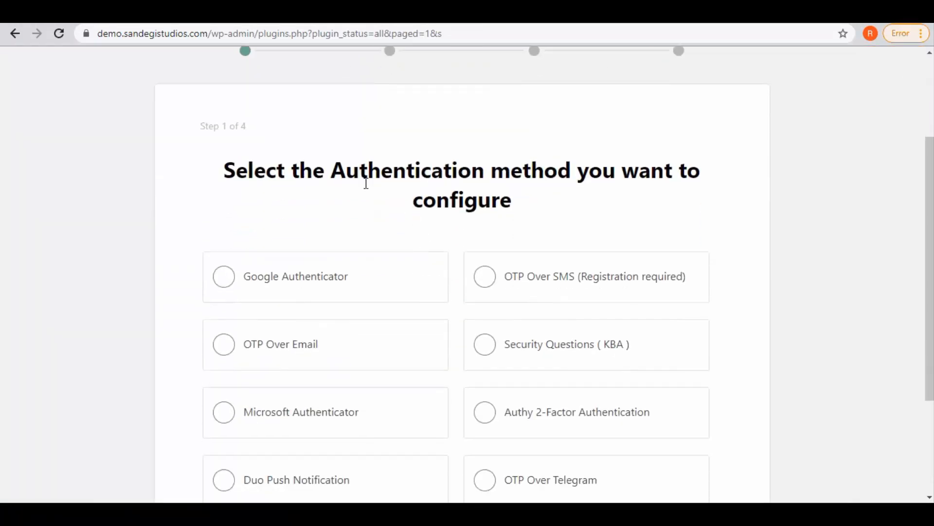
scroll("down", 3)
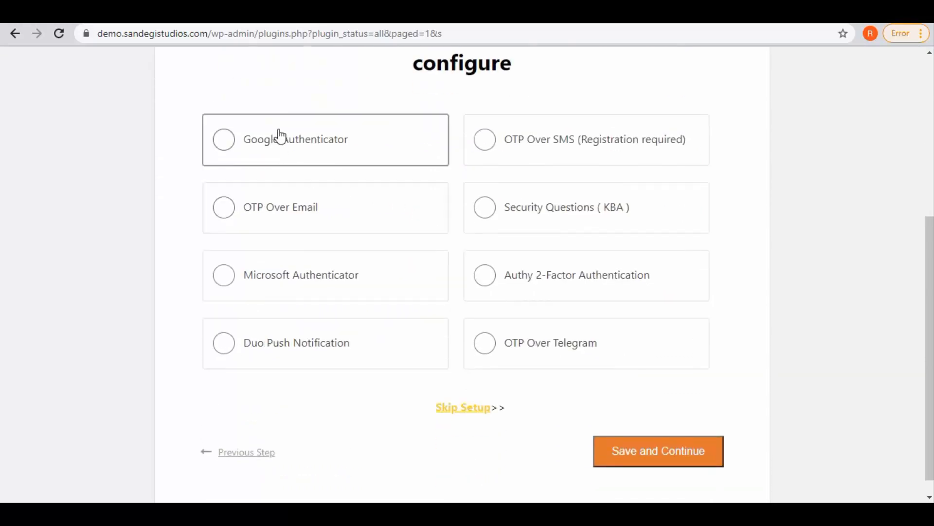
mouse_move(596, 145)
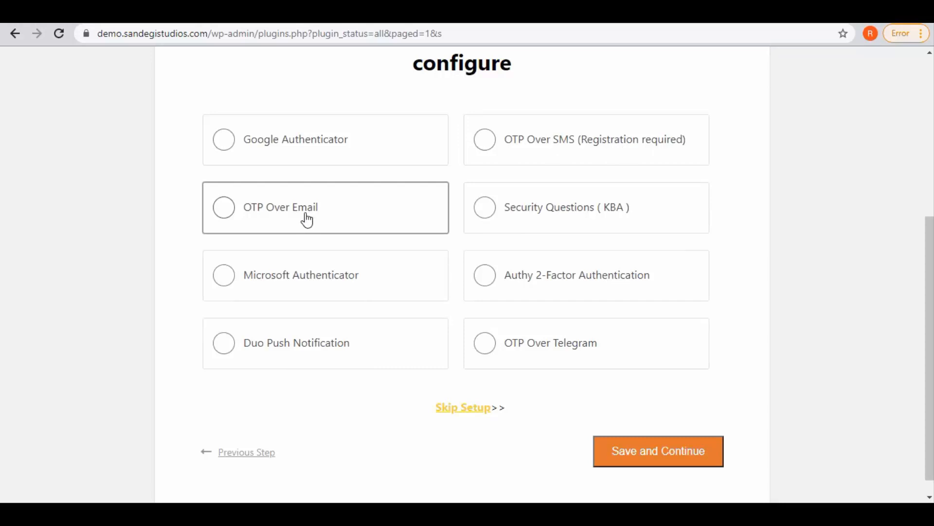
mouse_move(354, 260)
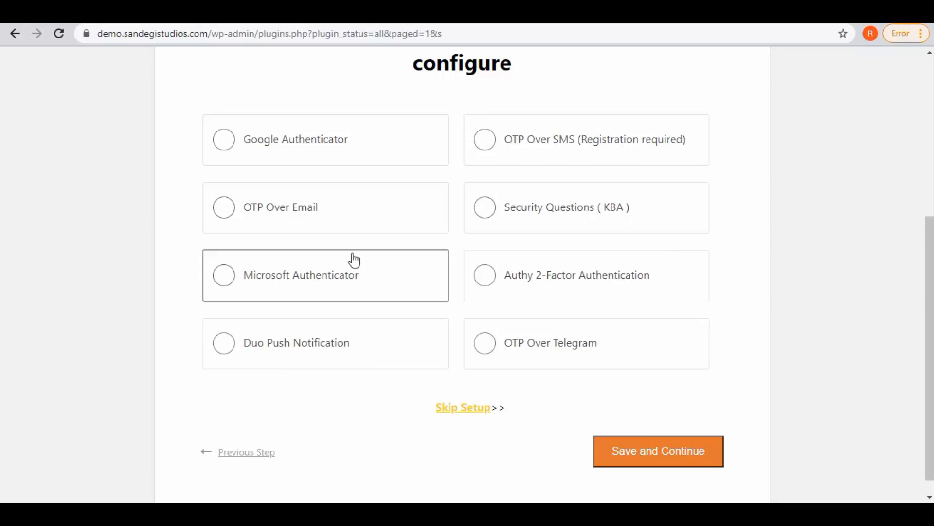
mouse_move(386, 134)
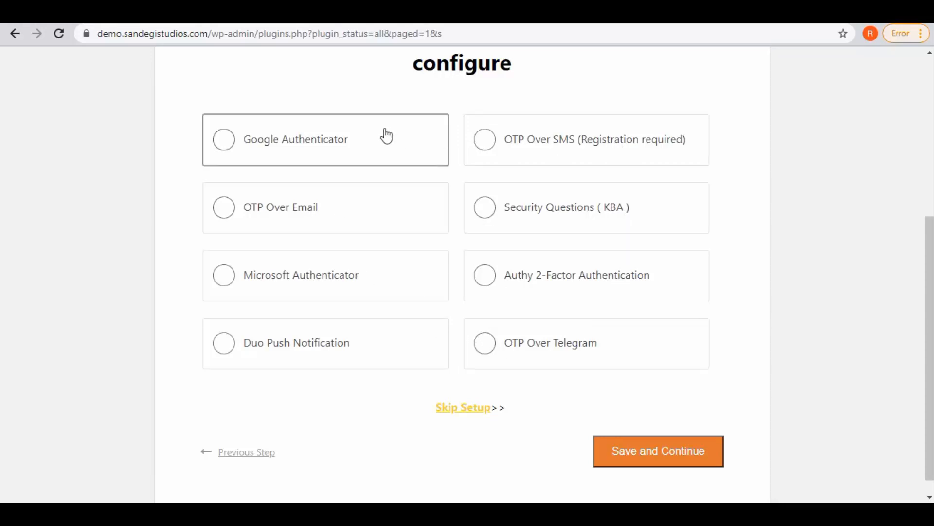
Select Google Authenticator, save, and reach the QR-code OTP entry step.
scroll("up", 3)
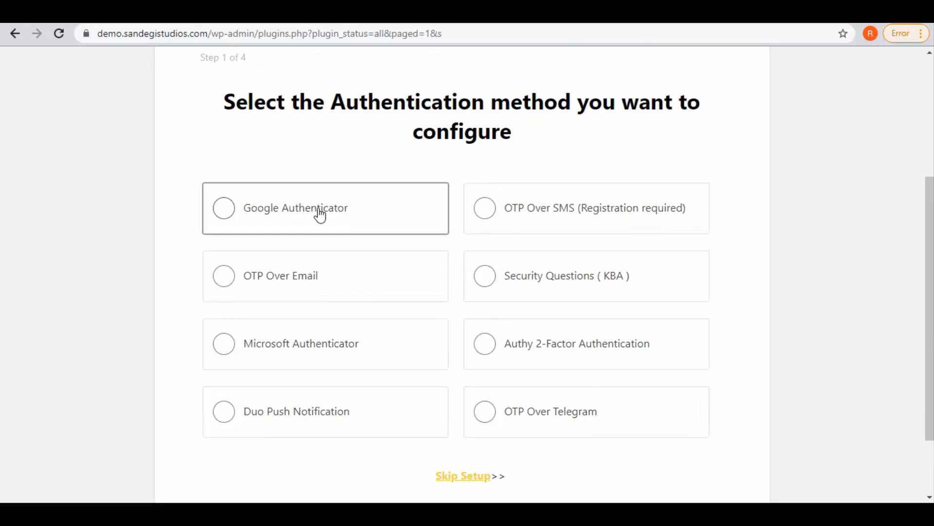
left_click(223, 207)
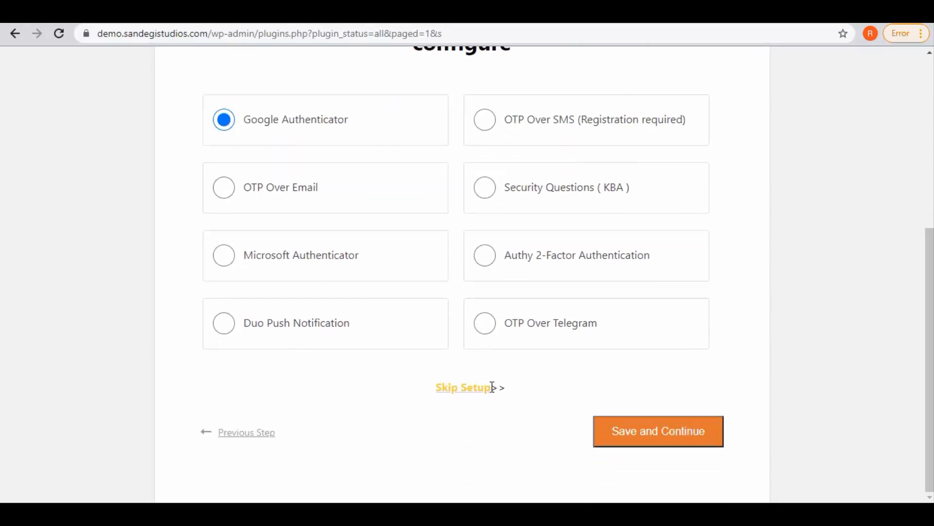
left_click(658, 430)
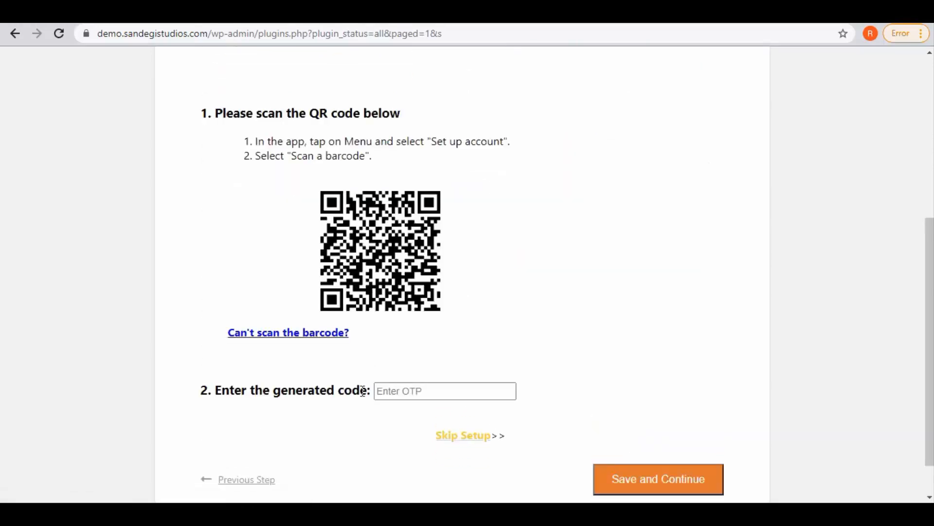
left_click(444, 391)
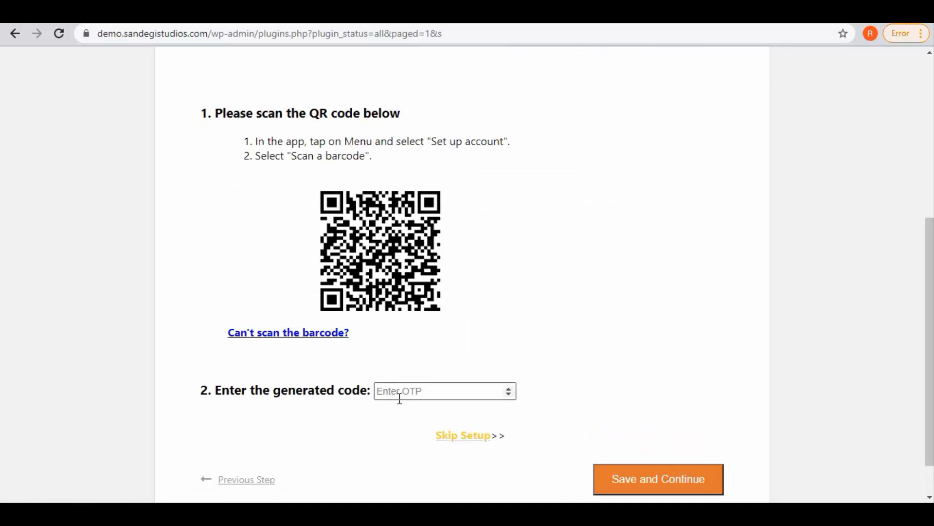
Switch to OTP Over Email and send a passcode to the Gmail address.
left_click(246, 479)
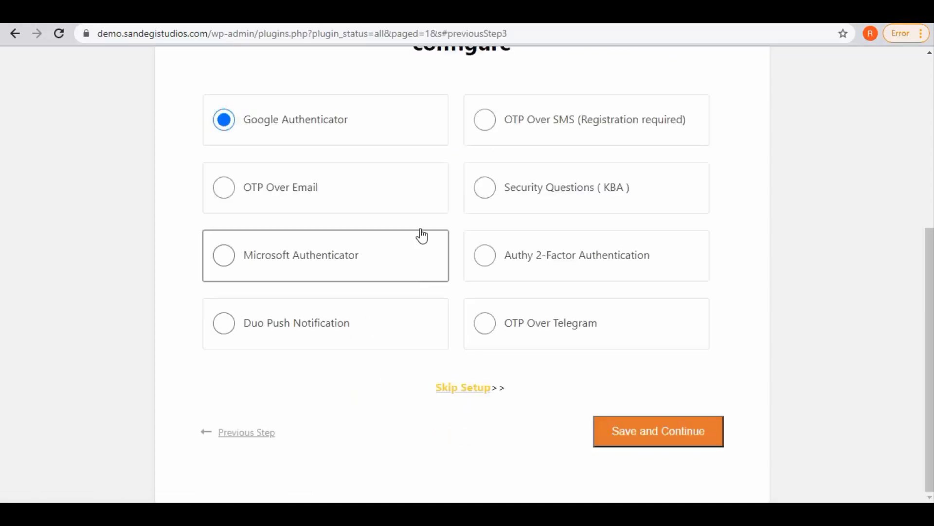
left_click(223, 187)
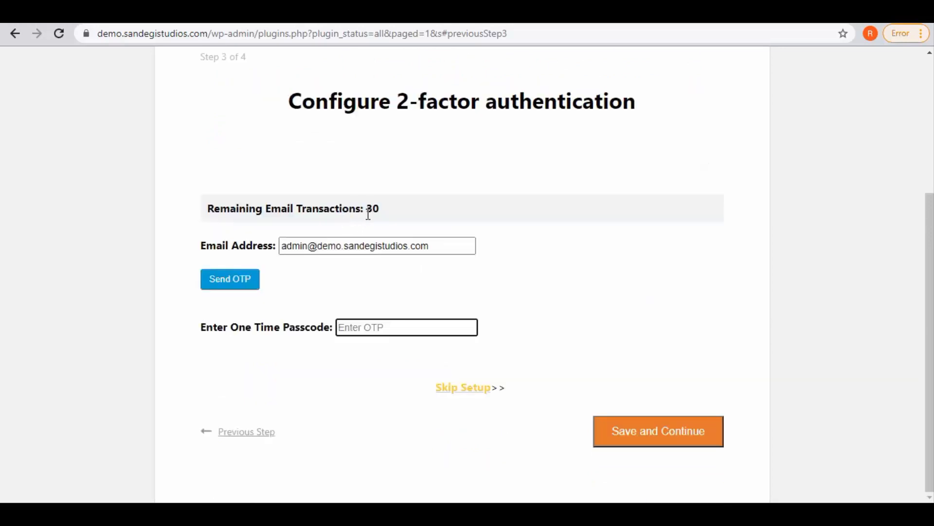
mouse_move(284, 303)
type("@gmail")
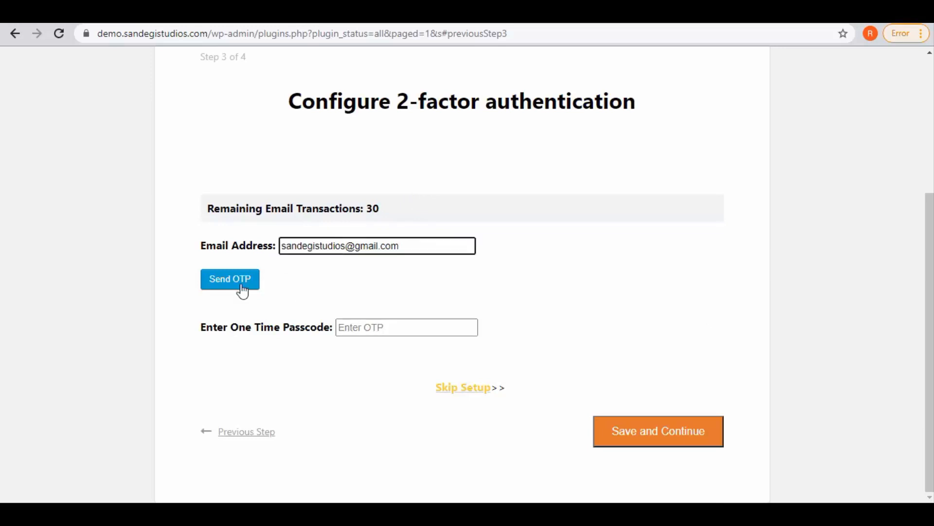
left_click(229, 279)
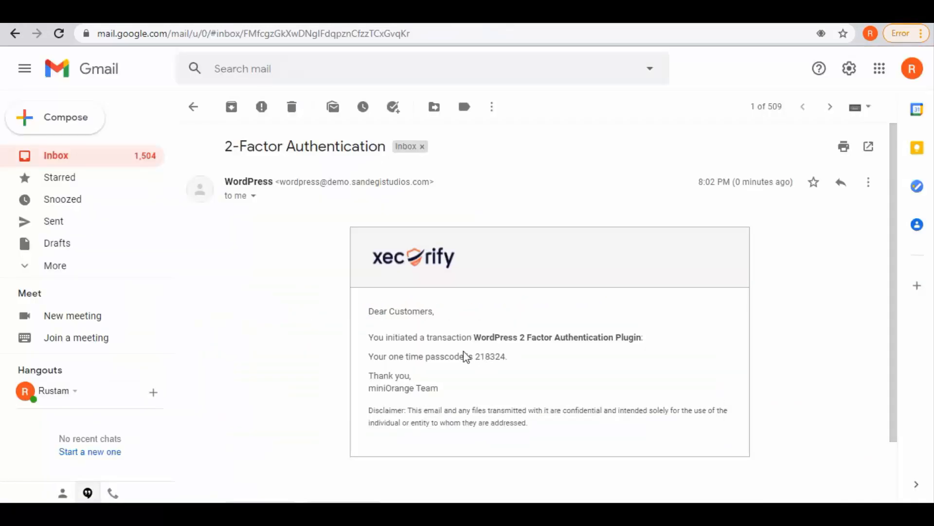
Copy the passcode from the 2-Factor Authentication email in Gmail.
double_click(490, 356)
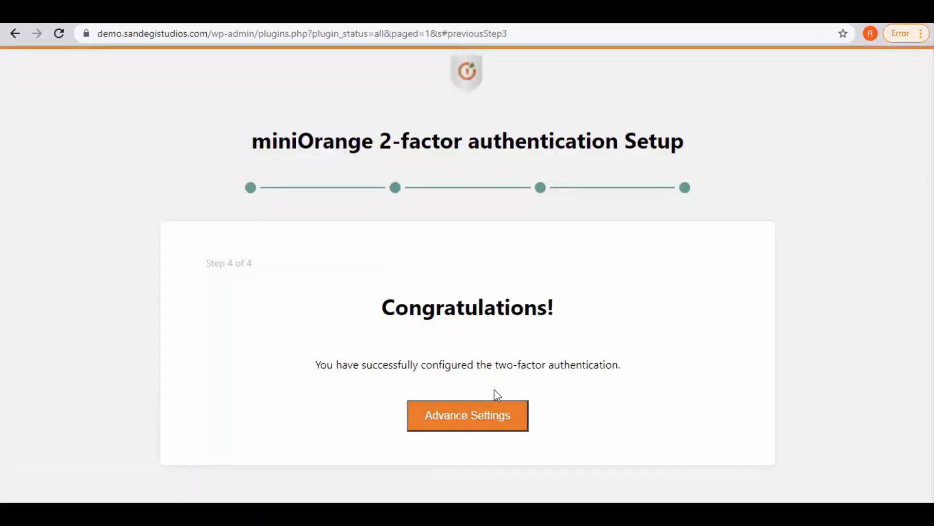
Open Advance Settings and review 2FA enabled for users with Administrator selected.
left_click(467, 415)
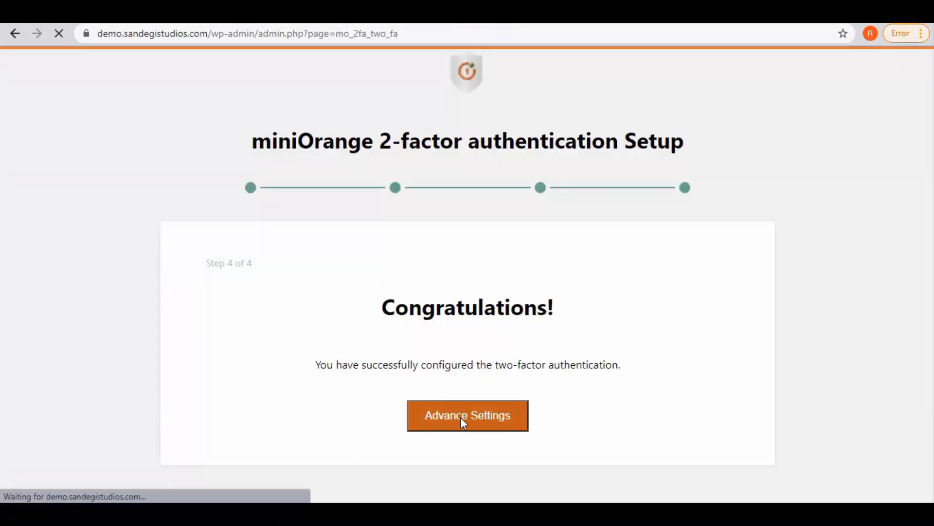
left_click(467, 414)
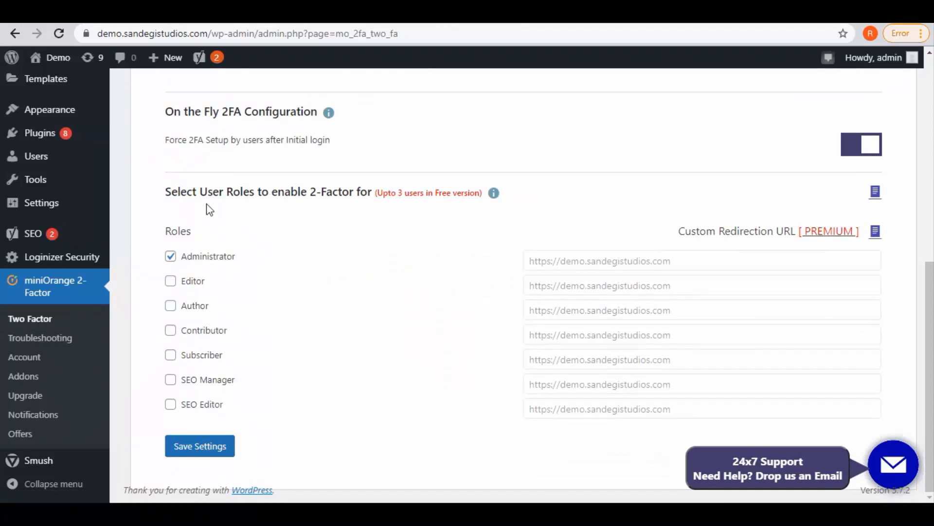
mouse_move(171, 369)
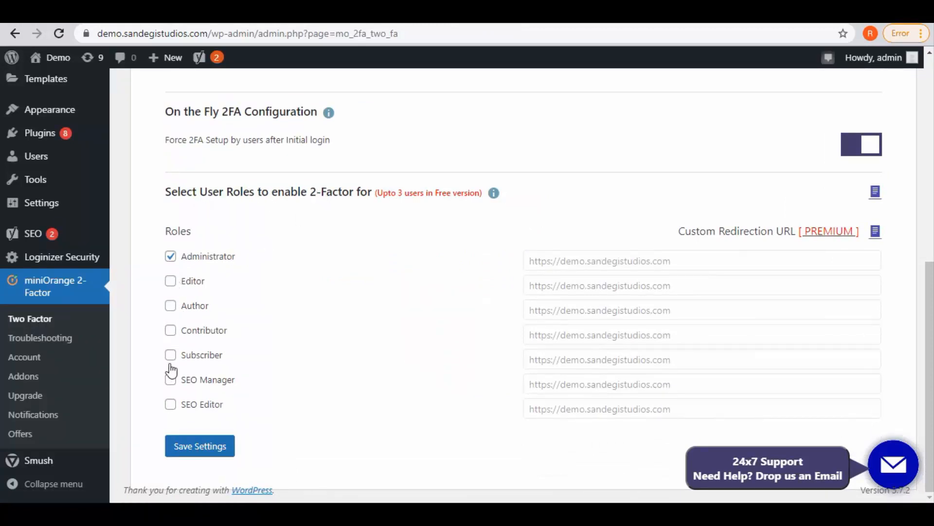
scroll("up", 3)
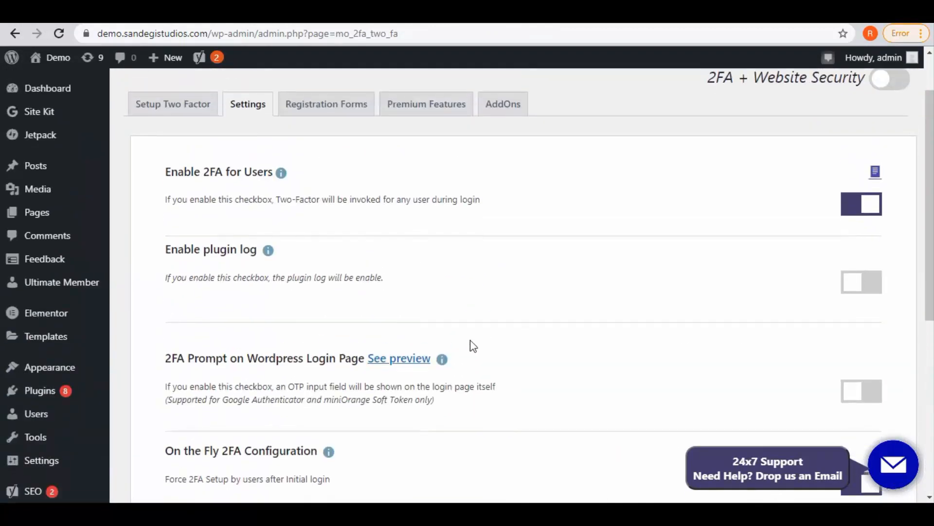
scroll("up", 3)
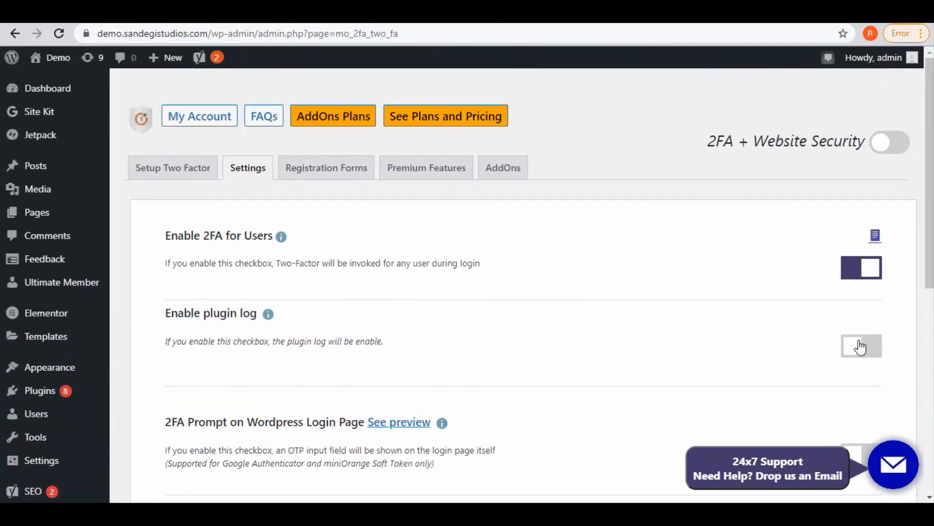
Browse the Setup Two Factor methods, glance at Premium Features, then return.
left_click(173, 168)
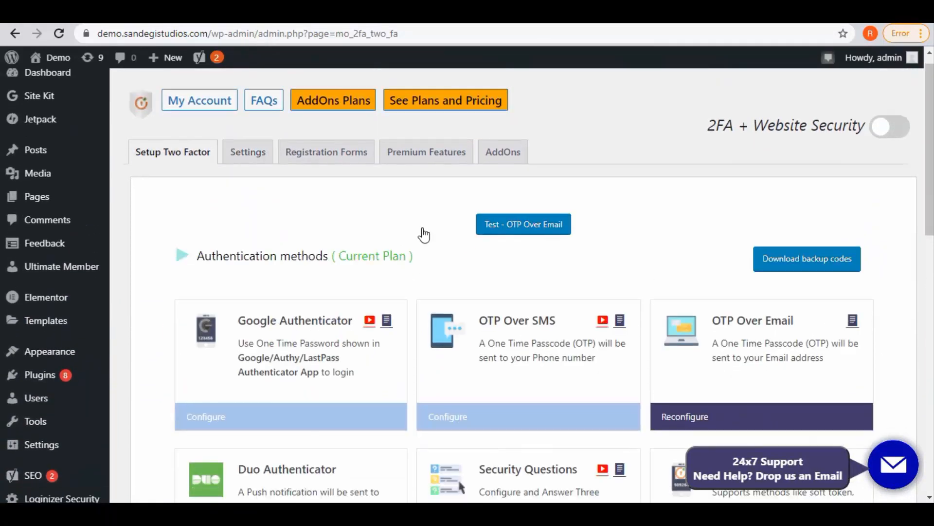
scroll("down", 3)
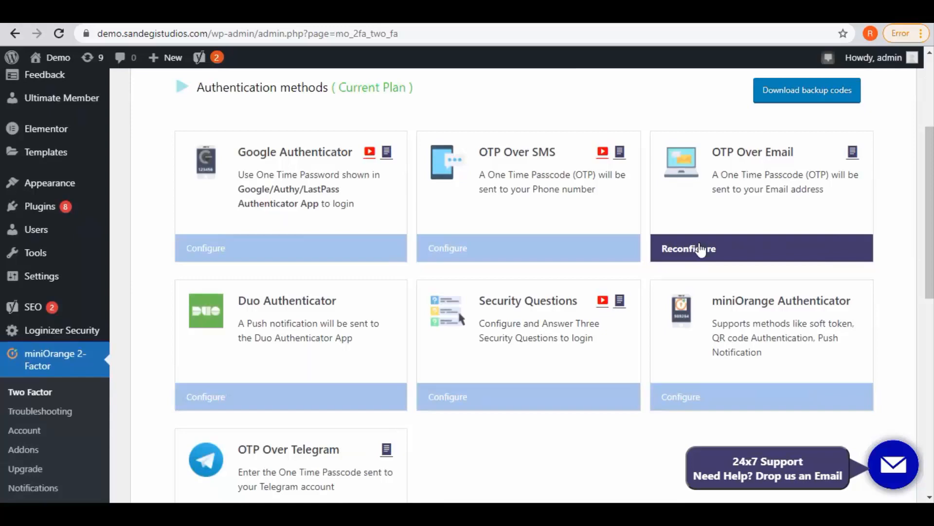
scroll("up", 3)
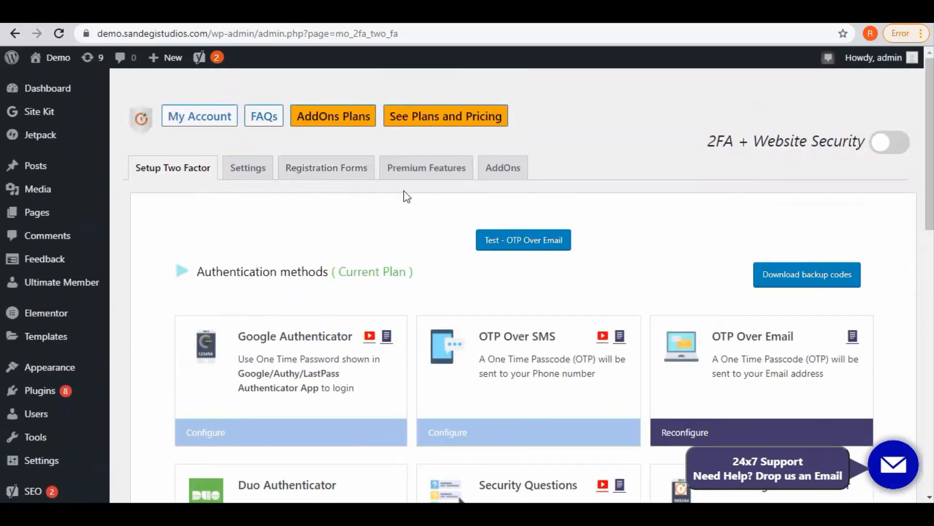
left_click(426, 168)
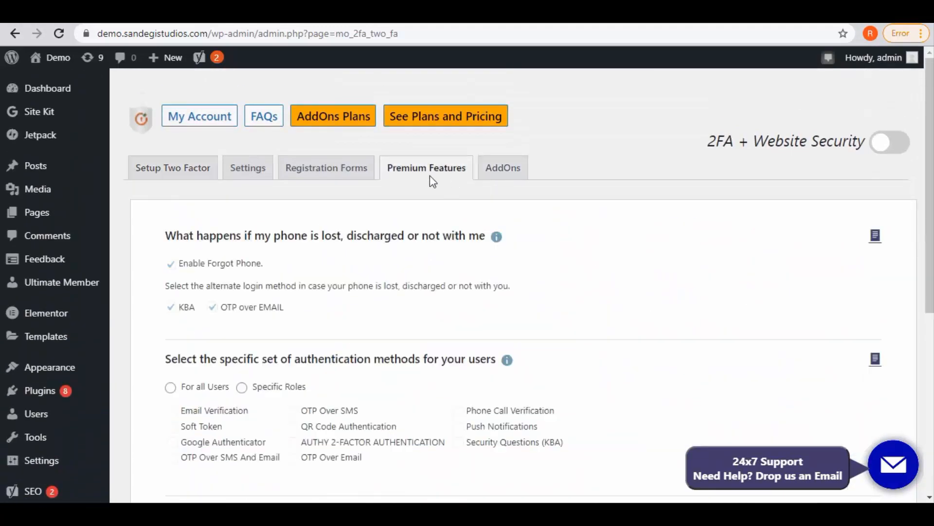
left_click(172, 168)
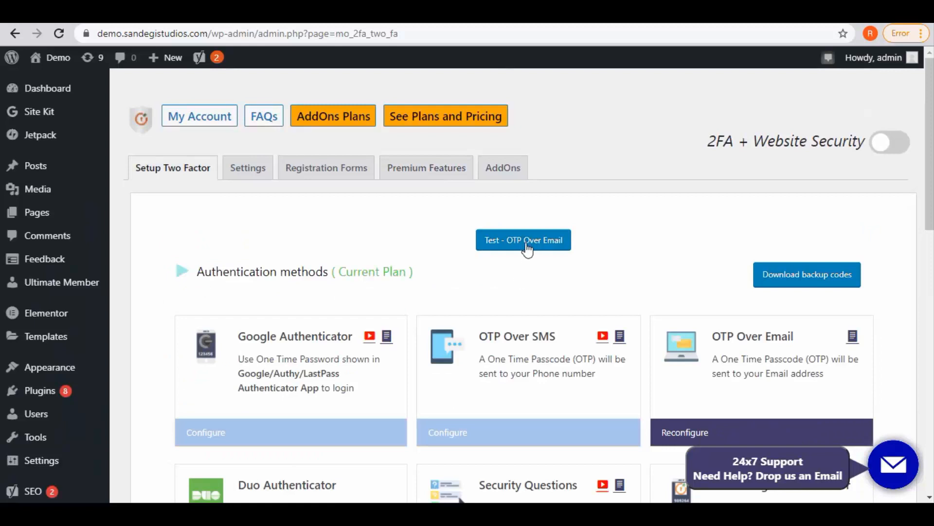
mouse_move(539, 245)
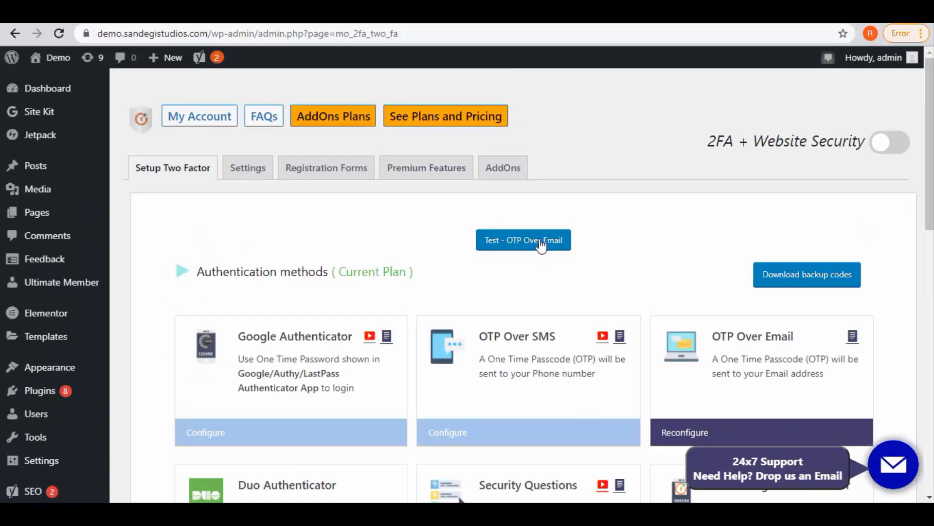
mouse_move(503, 270)
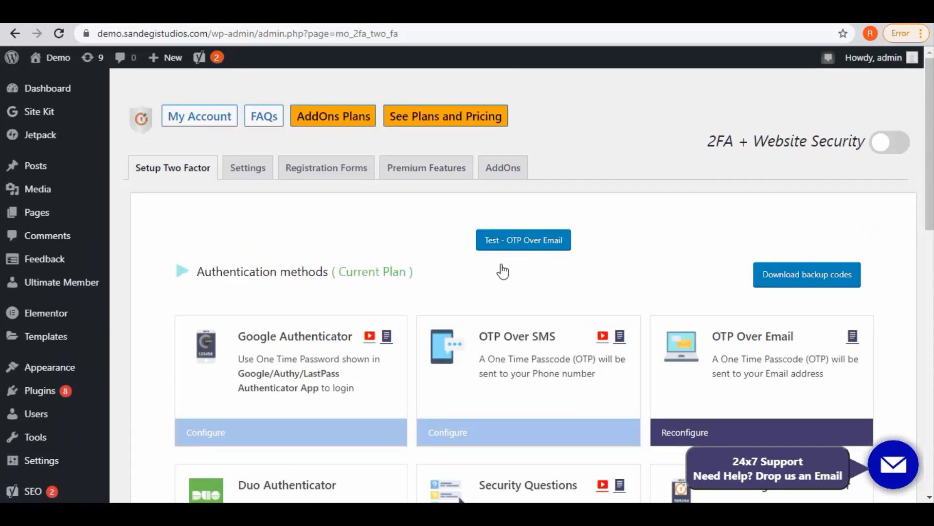